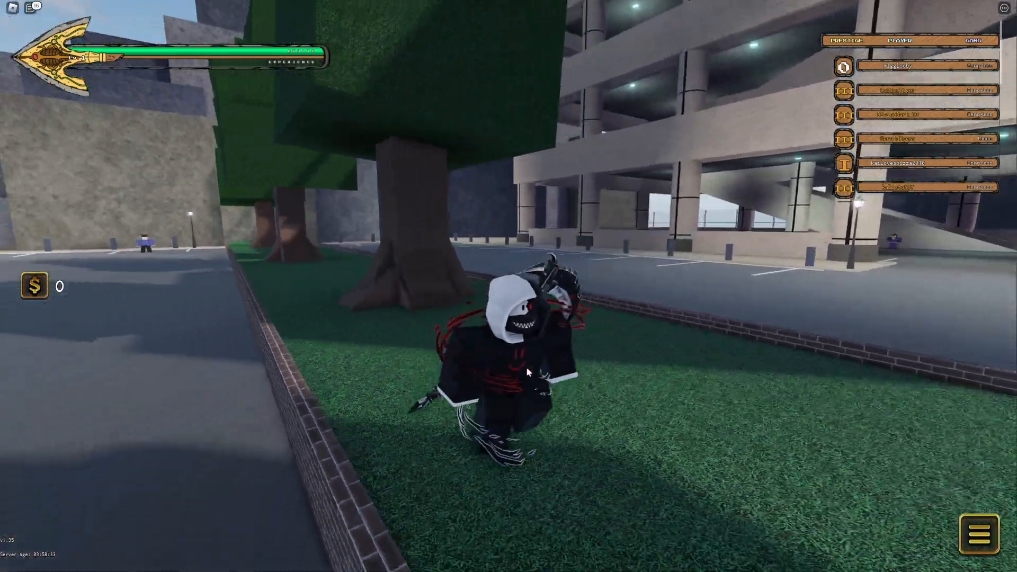
Enter YummersOneMillionLikes in the settings code box and redeem it, getting the Prestige 3+ warning
click(979, 533)
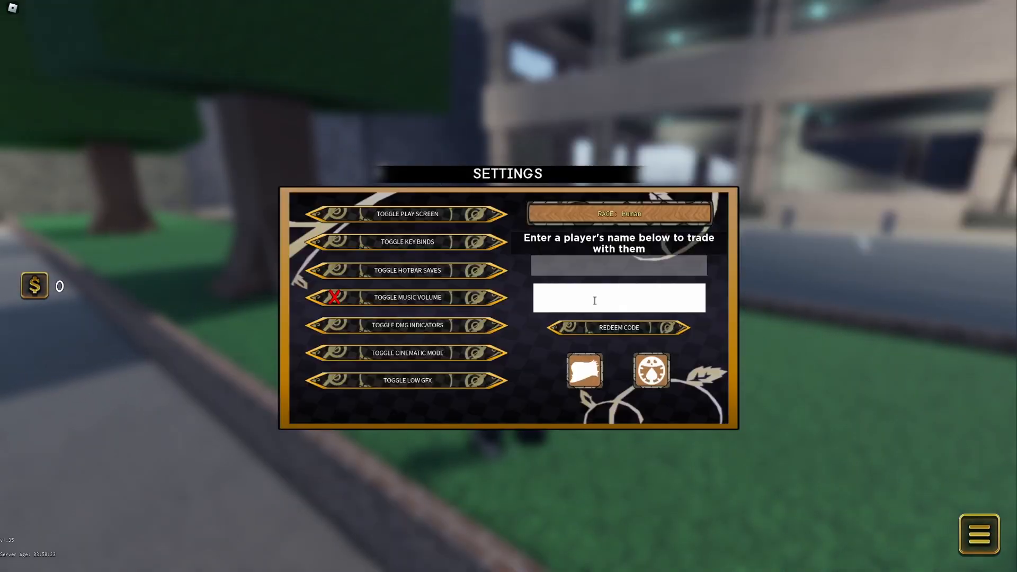
text(Yummer)
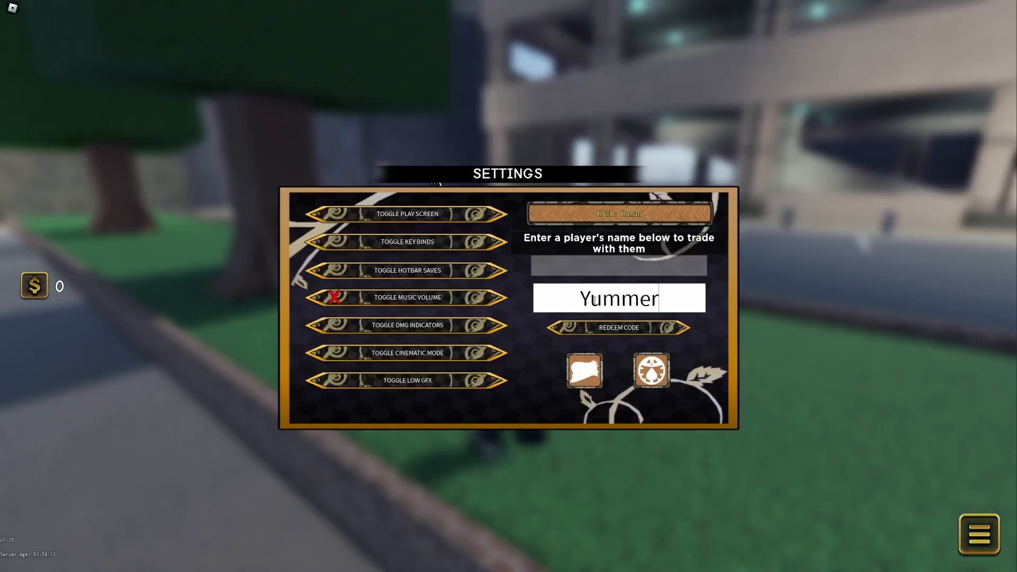
text(s)
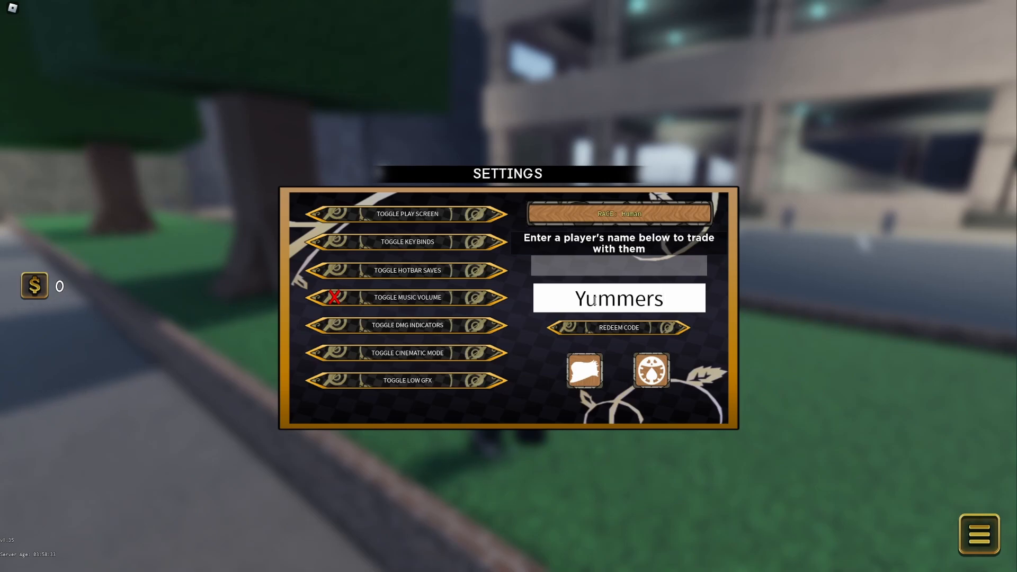
text(One)
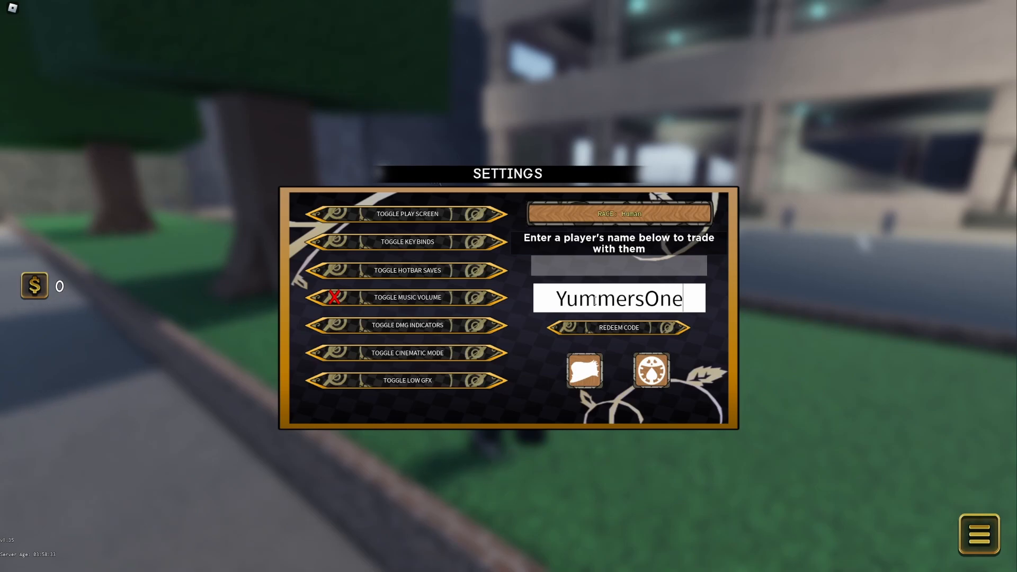
text(Million)
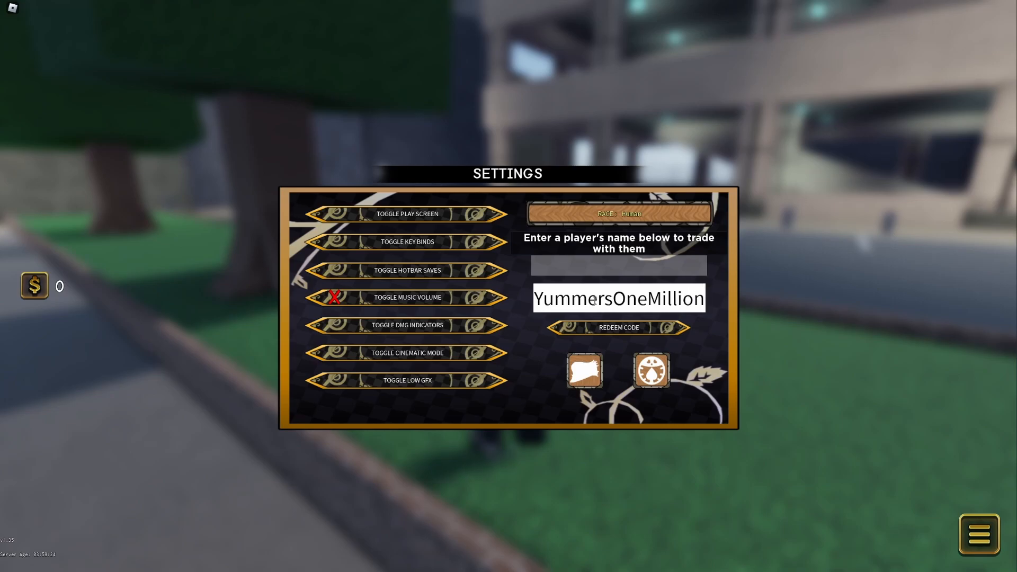
text(Likes)
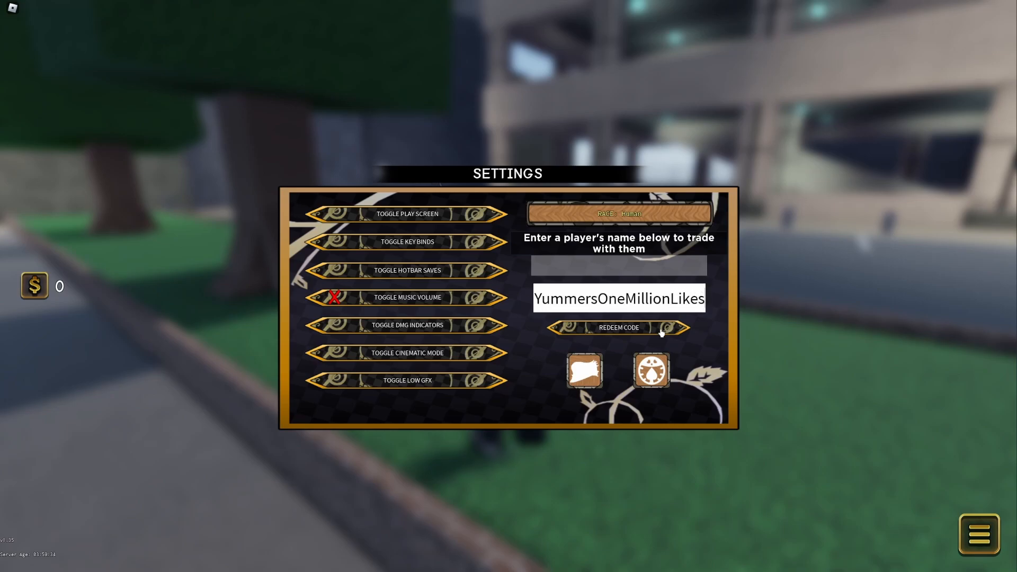
click(618, 327)
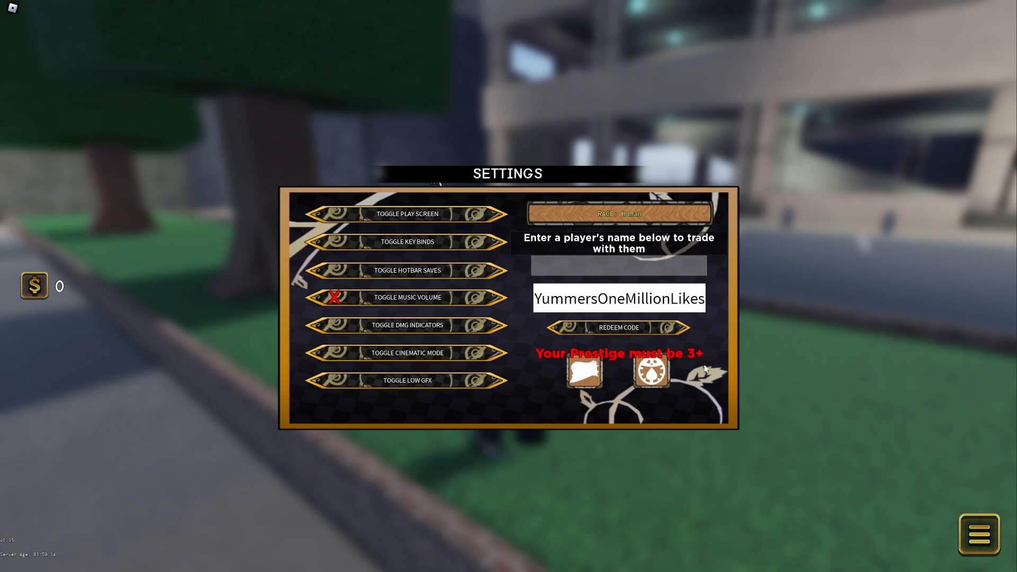
mouse_move(688, 359)
text(HUGE)
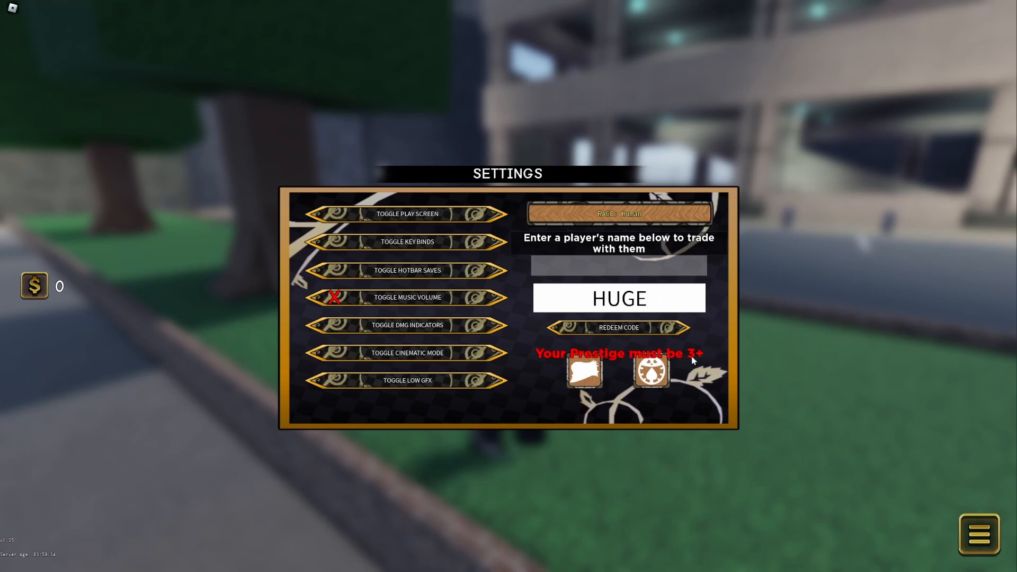
mouse_move(640, 459)
text(Y)
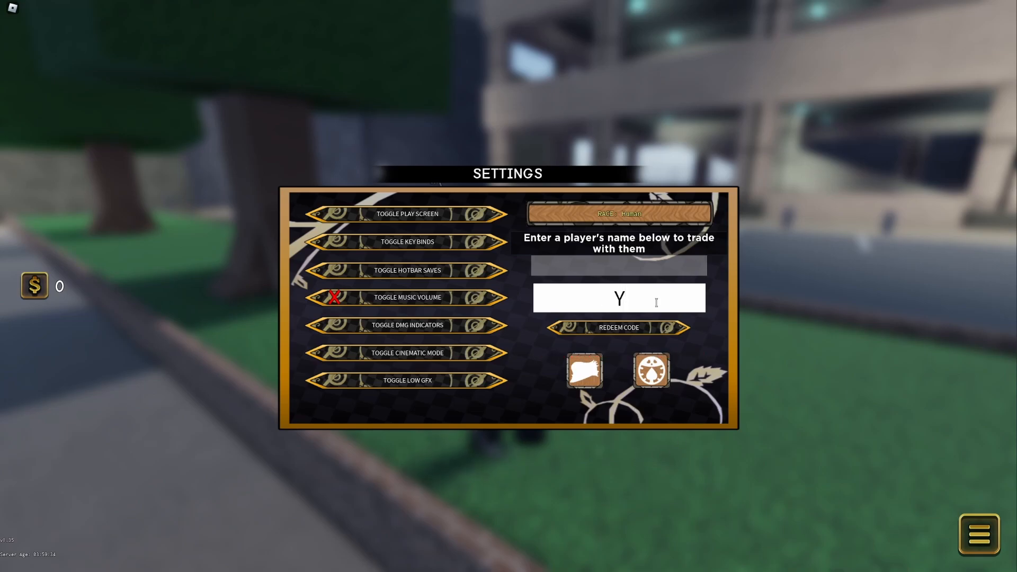
Complete the code YareYareDawa and redeem it, again hitting the Prestige 3+ warning
text(are)
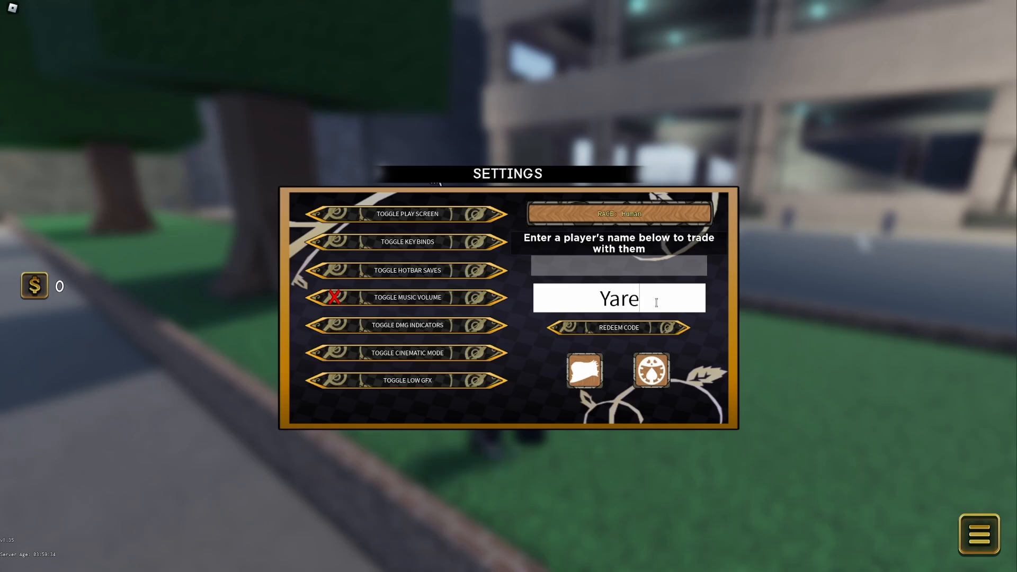
text(Yare)
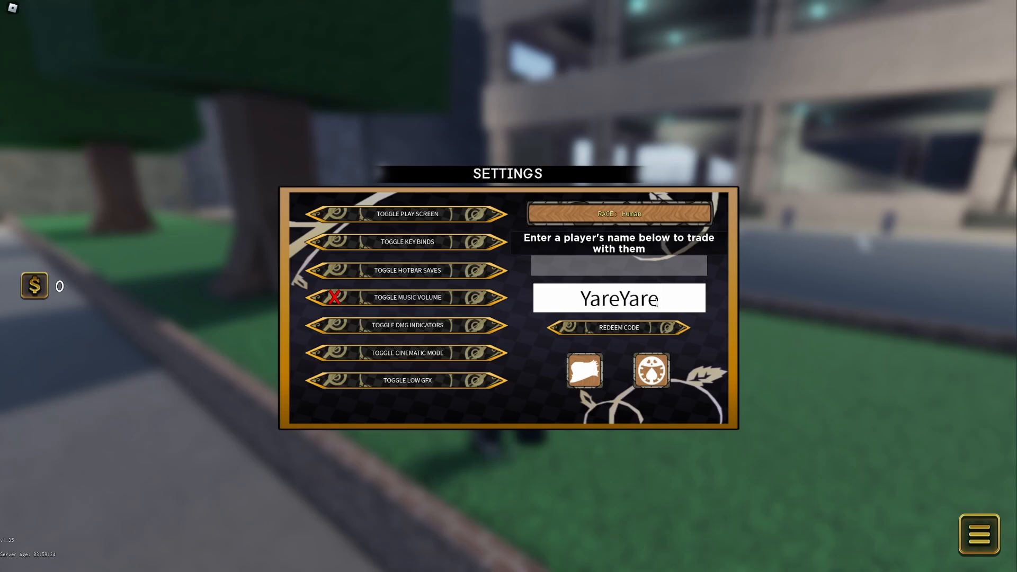
text(Dawa)
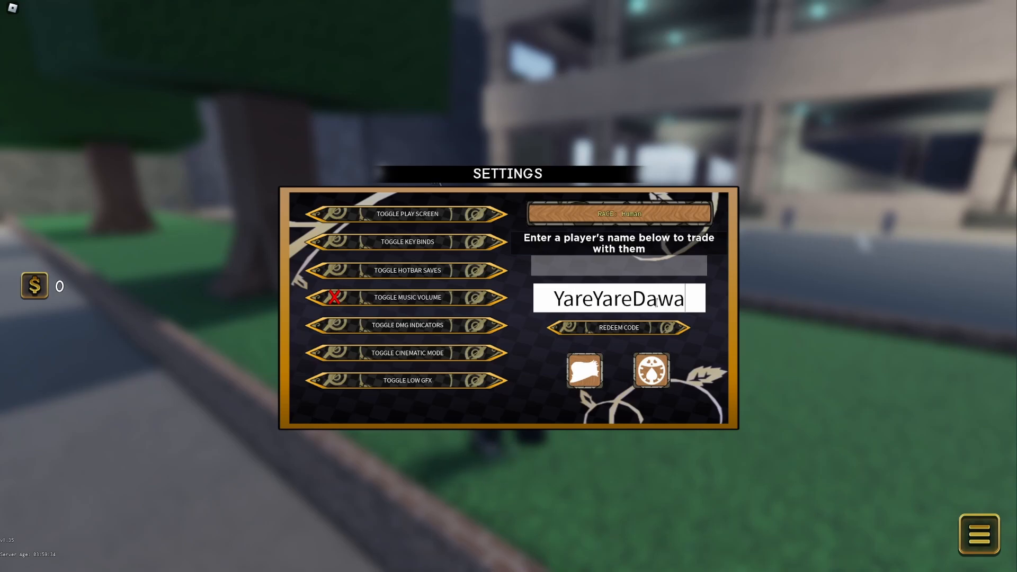
click(616, 327)
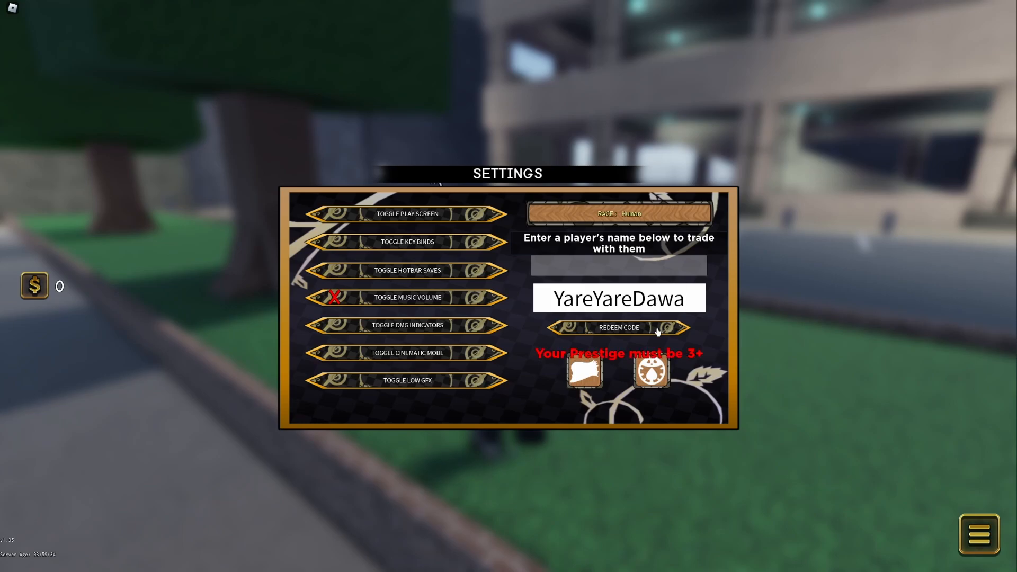